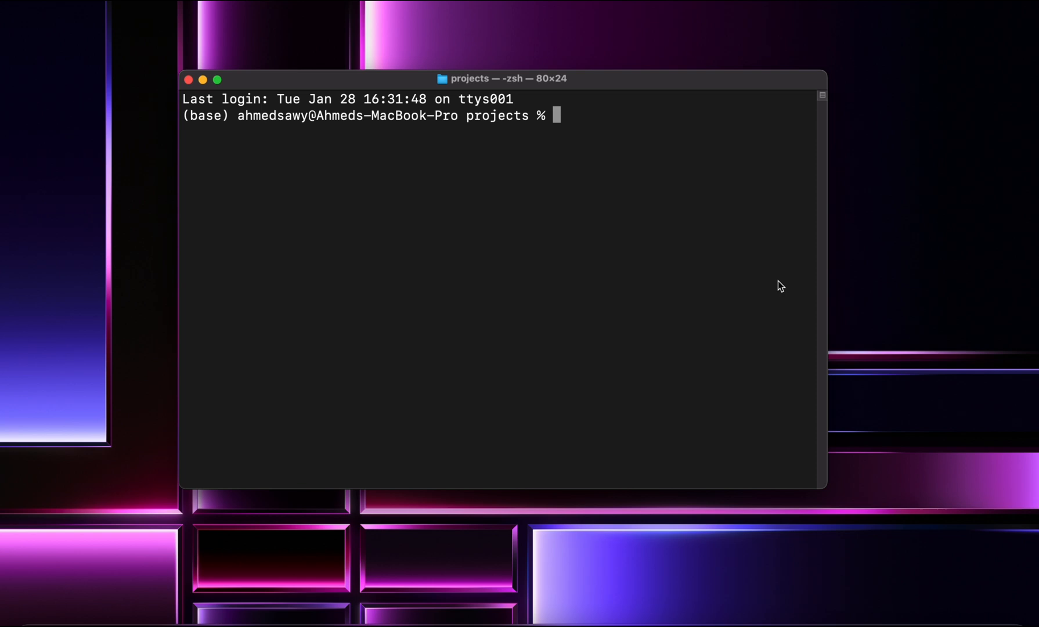
mouse_move(718, 269)
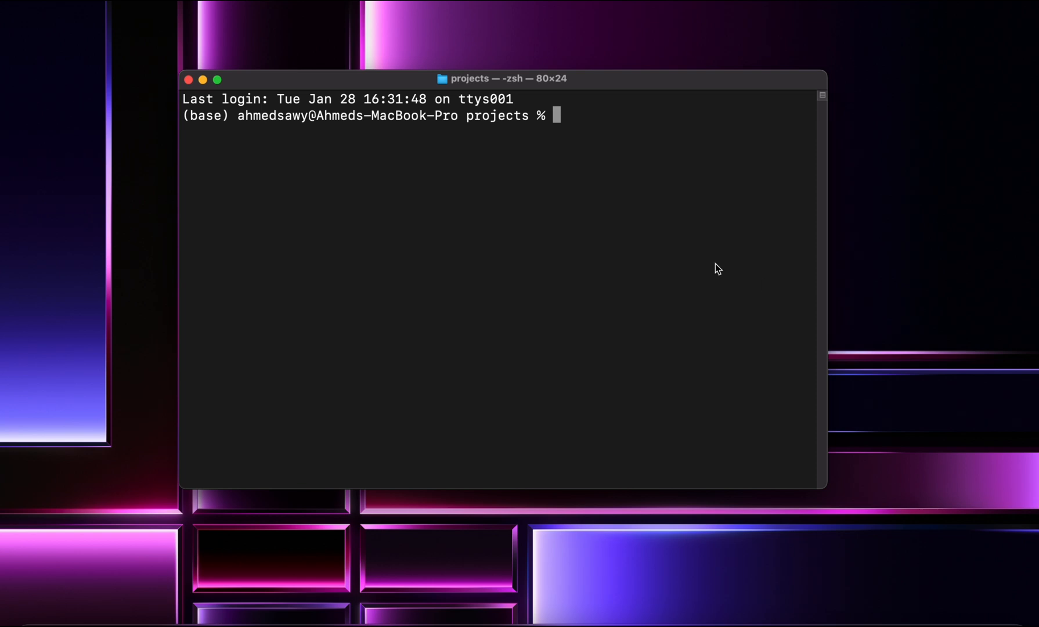
mouse_move(578, 128)
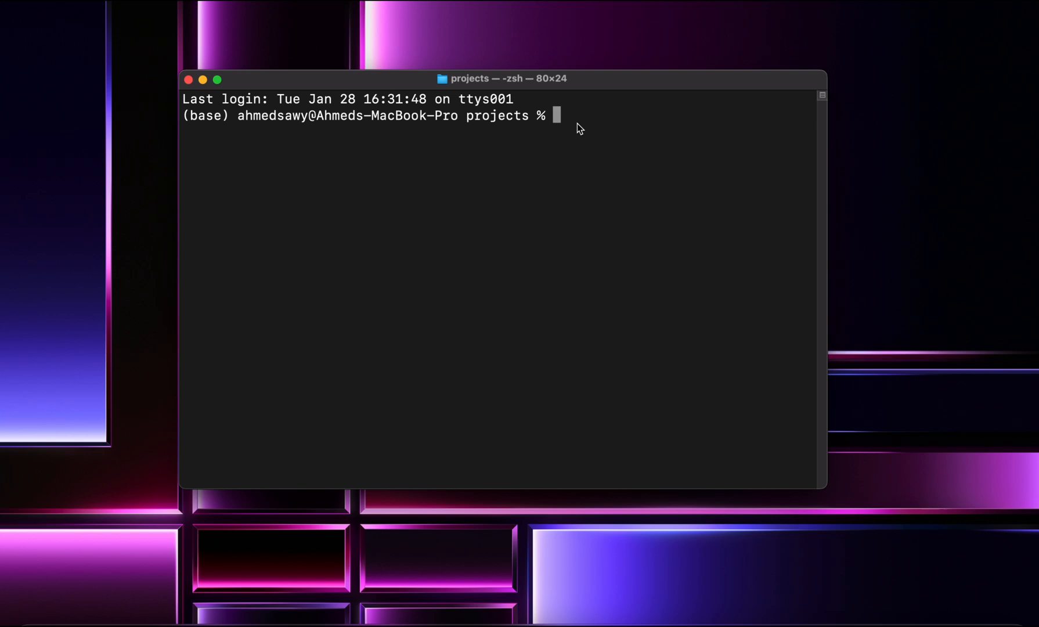
Step: Enter 'npx create-expo-app@latest FirstApp' at the prompt and reposition the Terminal window
text(n)
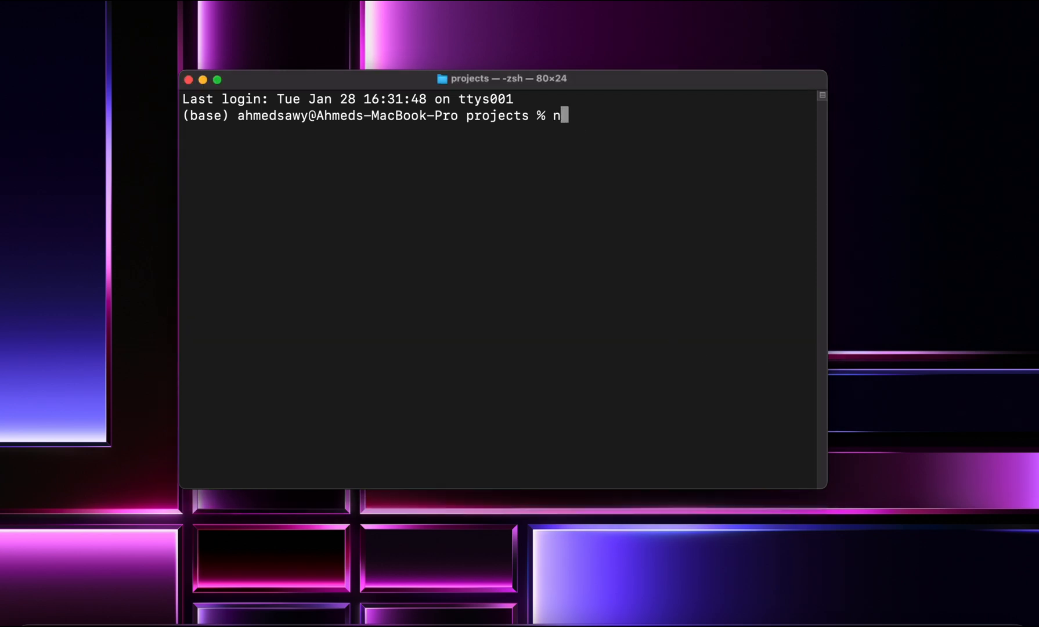
text(px create)
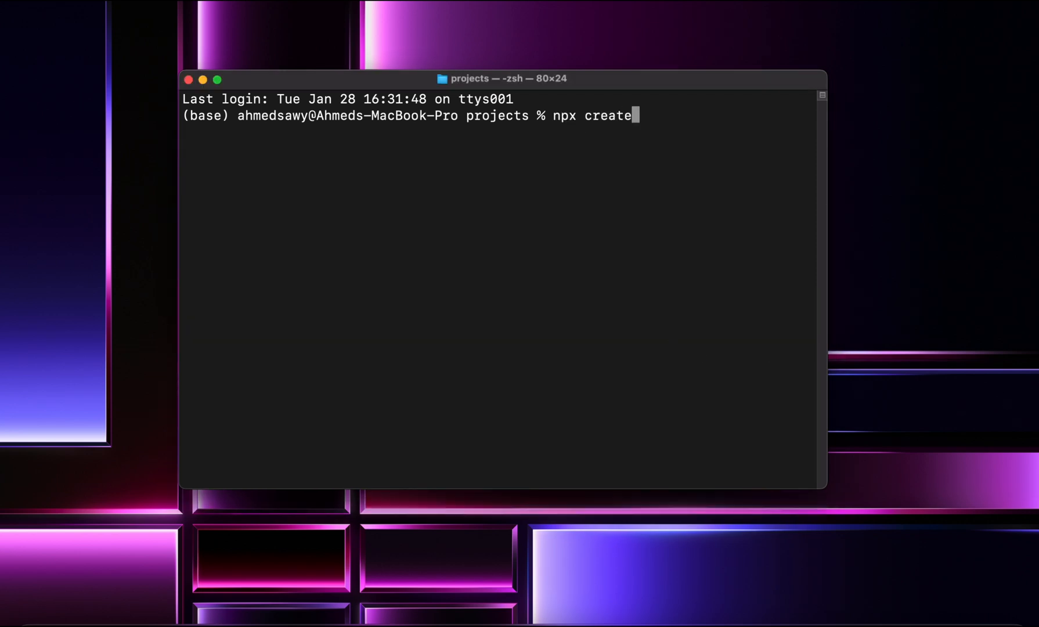
text(-expo-)
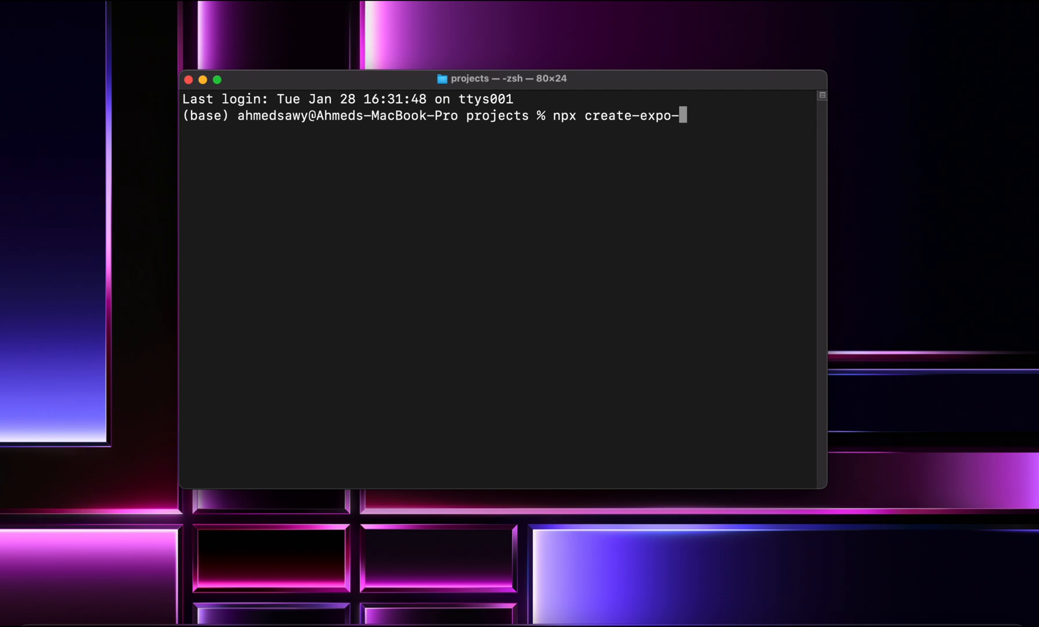
text(app@late)
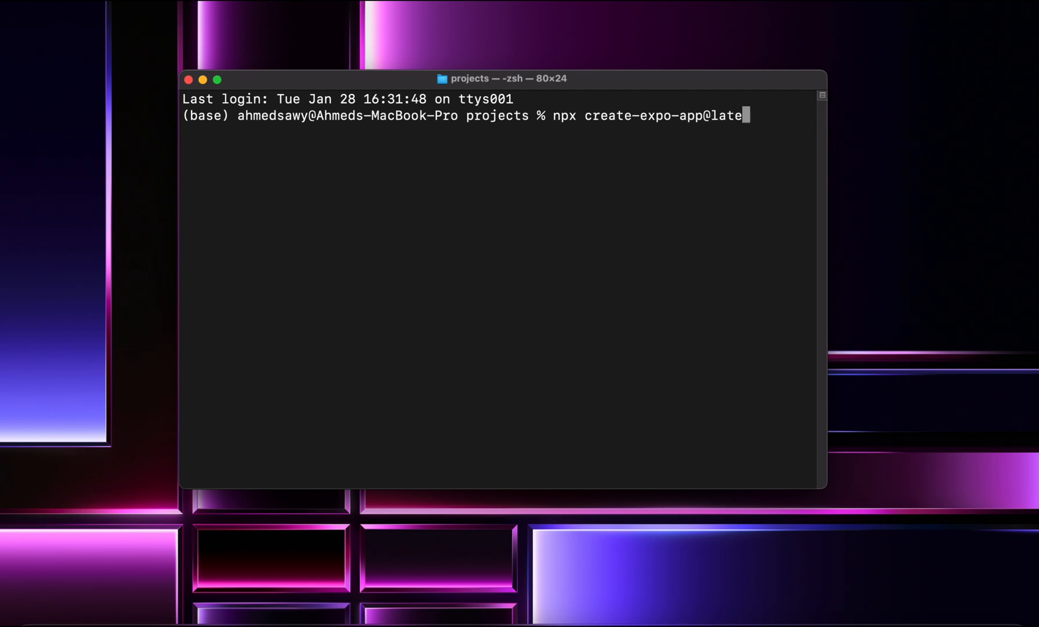
text(st)
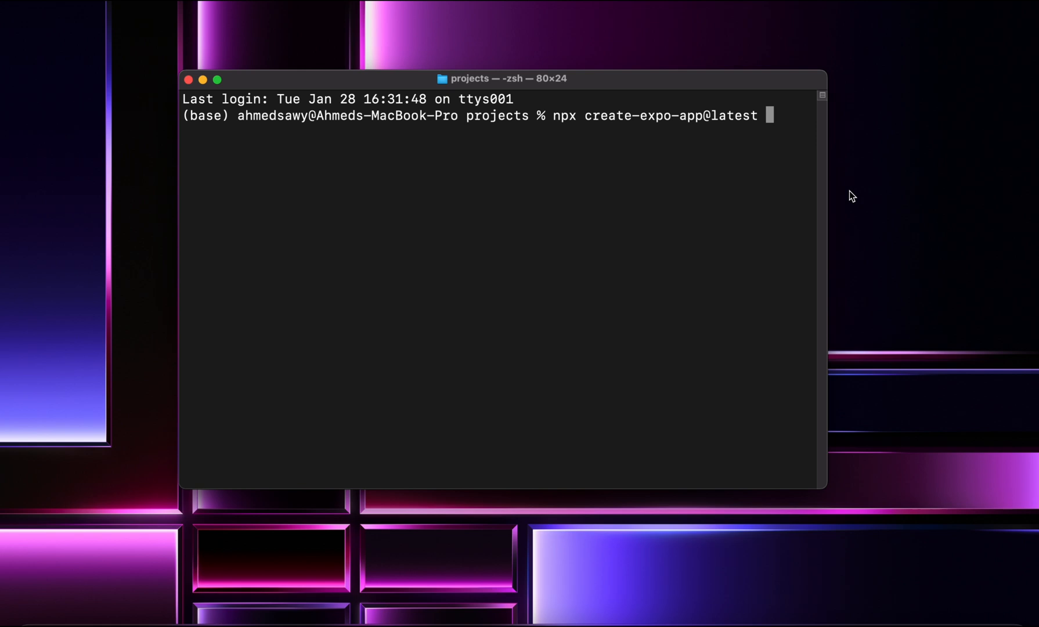
text(FirstApp)
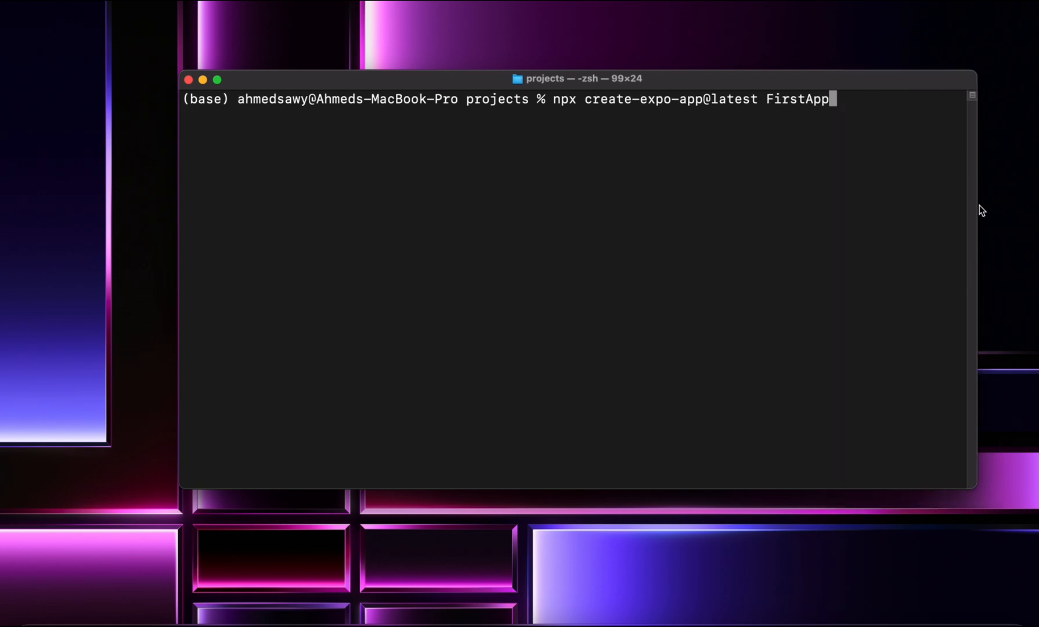
drag(577, 78, 471, 119)
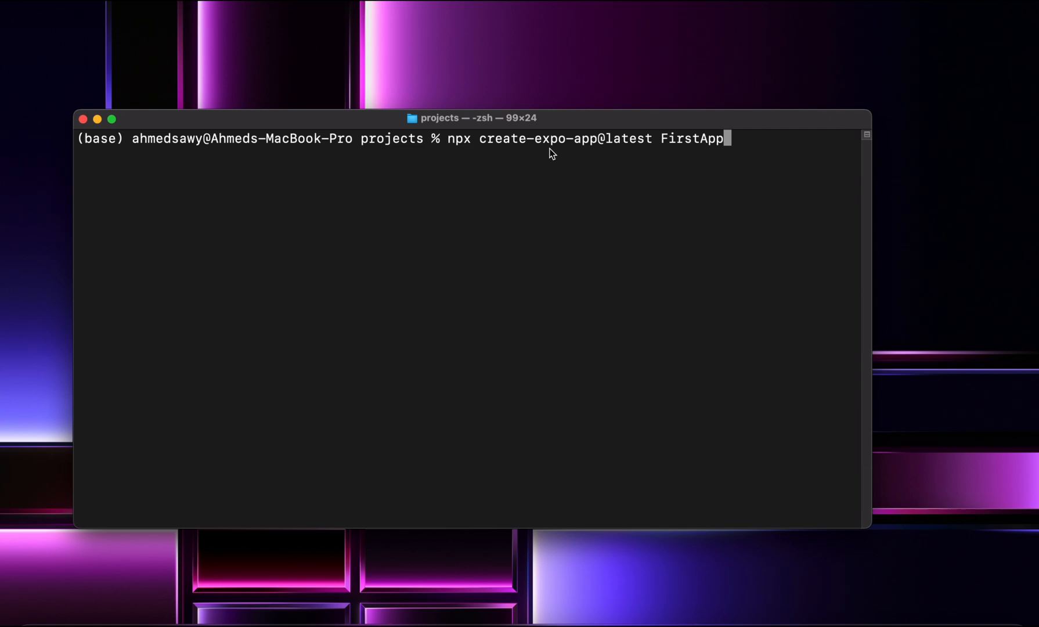
mouse_move(726, 151)
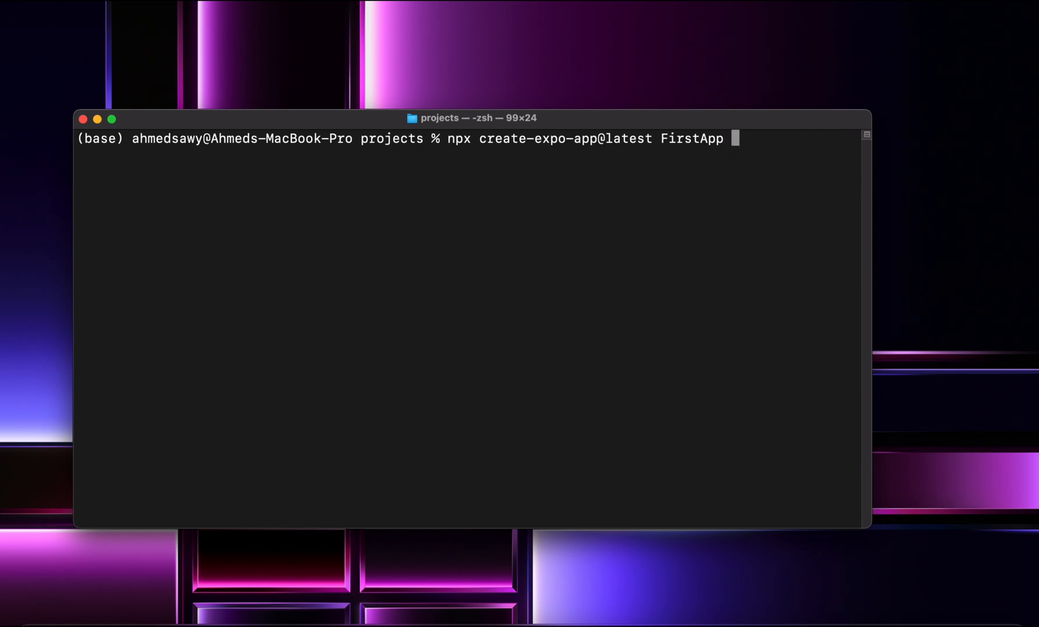
Step: Run the command with --template and choose the Blank (TypeScript) starter template
text(--template)
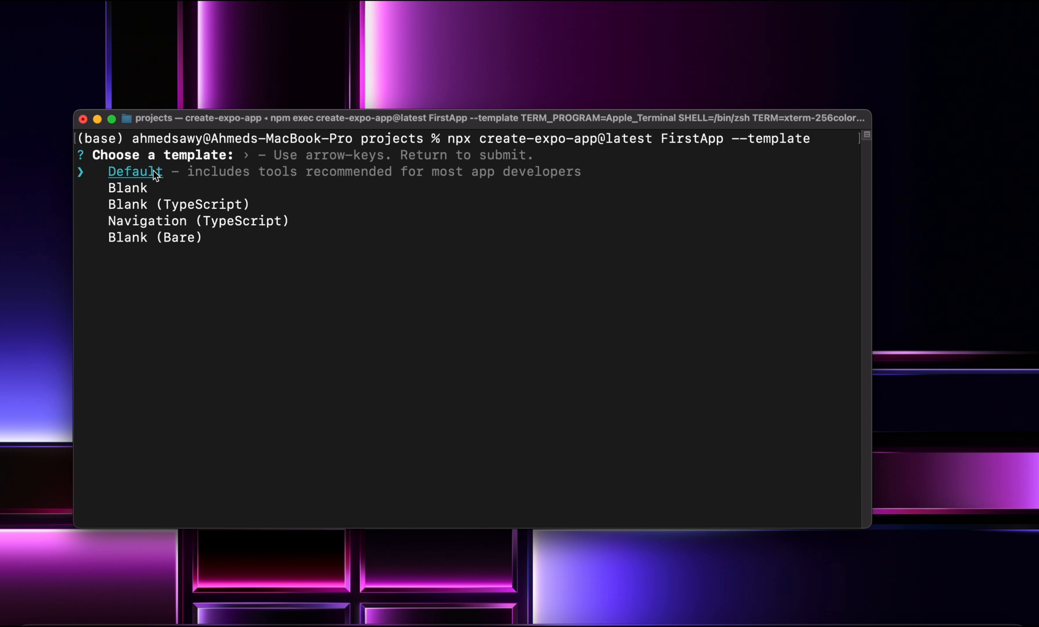
mouse_move(209, 212)
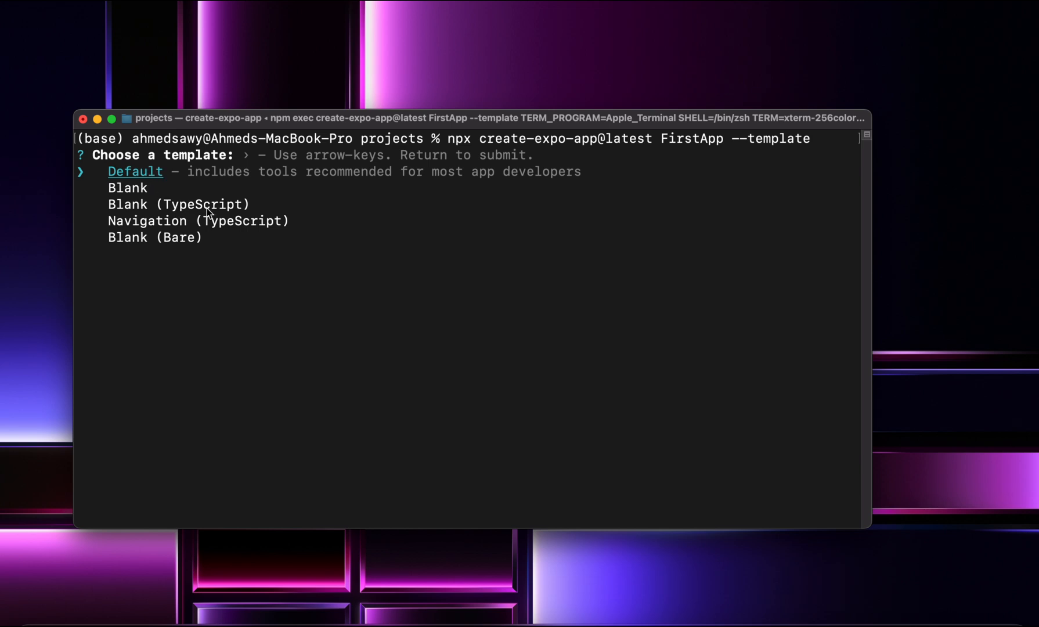
mouse_move(222, 228)
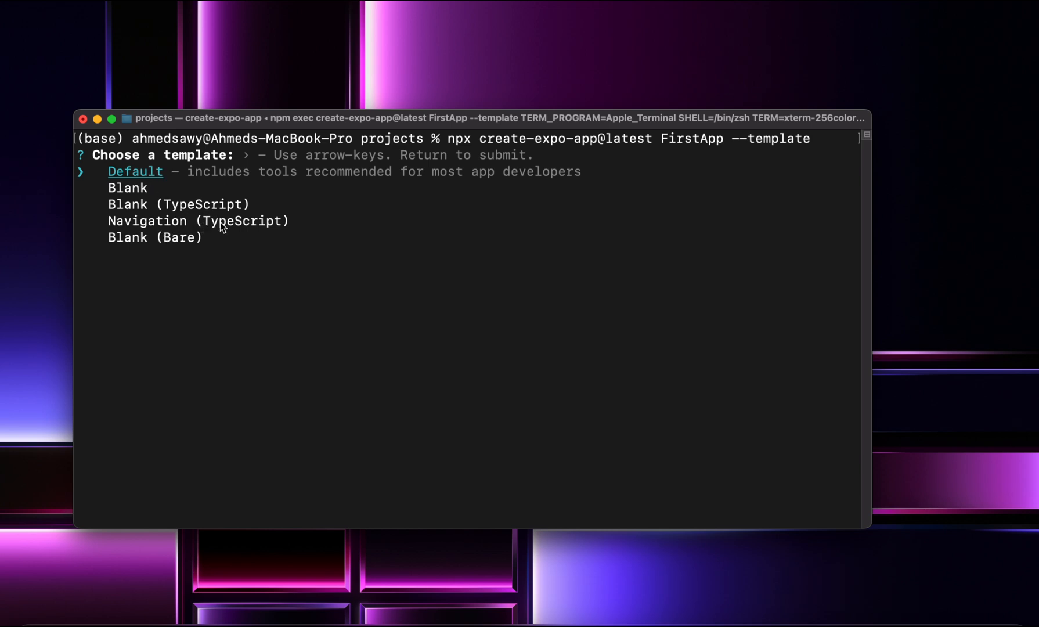
mouse_move(187, 247)
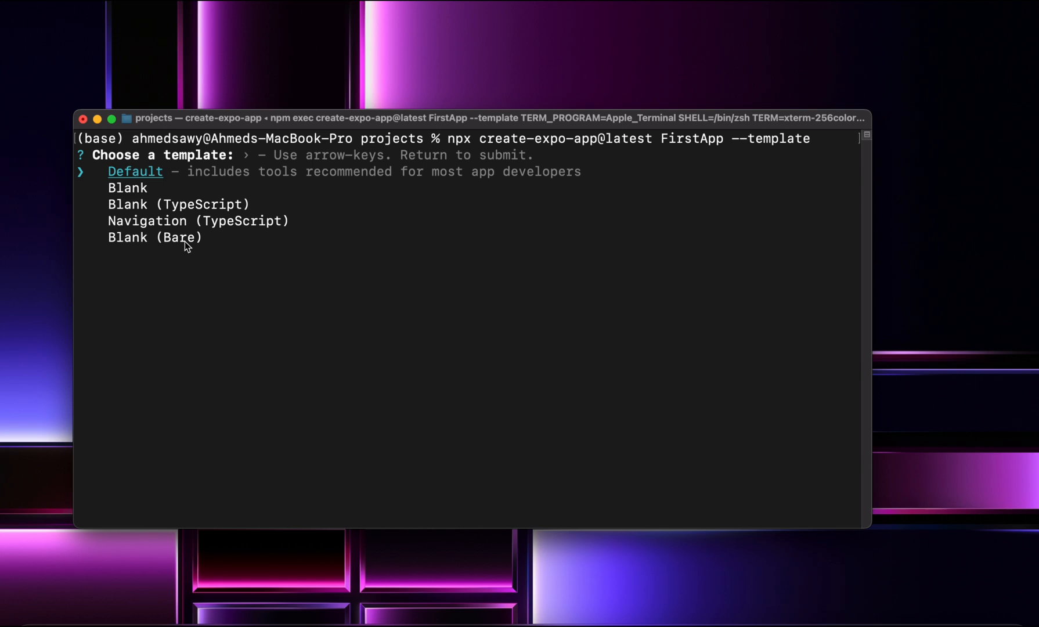
key(down)
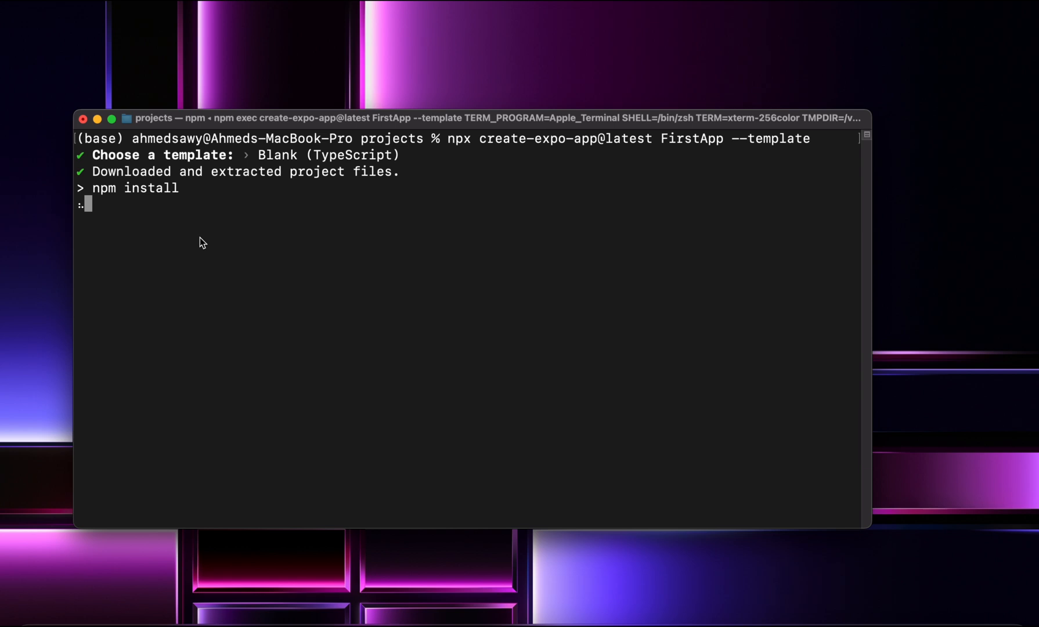
mouse_move(200, 237)
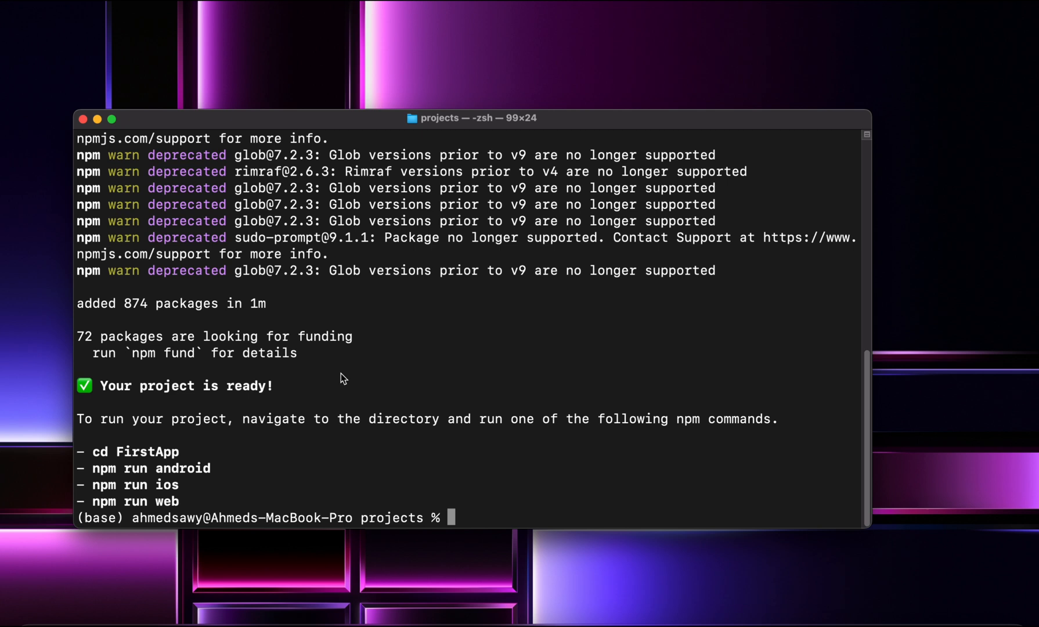
mouse_move(184, 457)
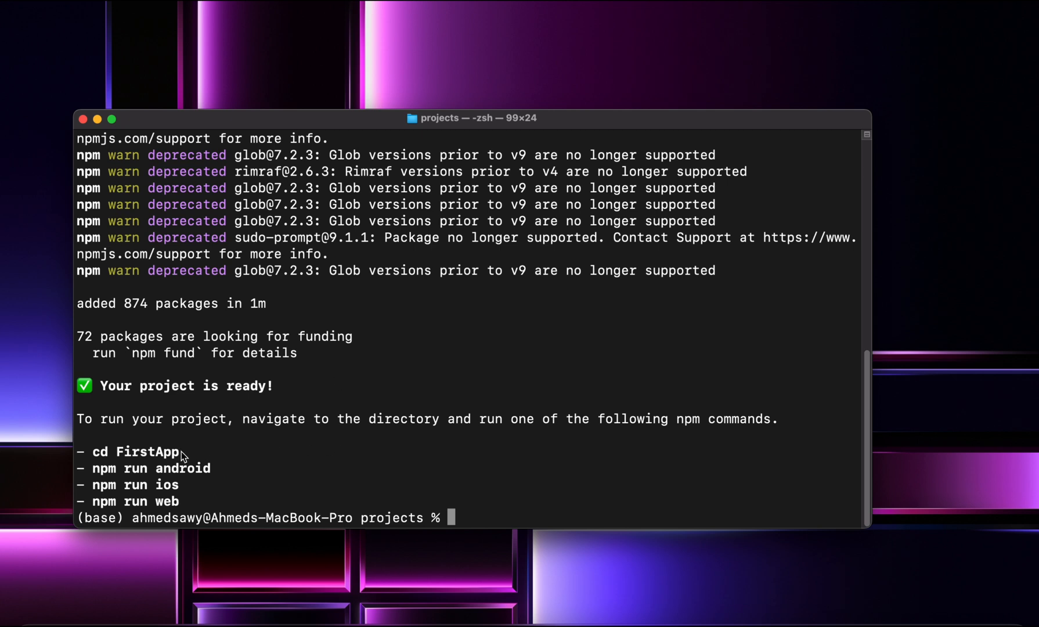
mouse_move(185, 460)
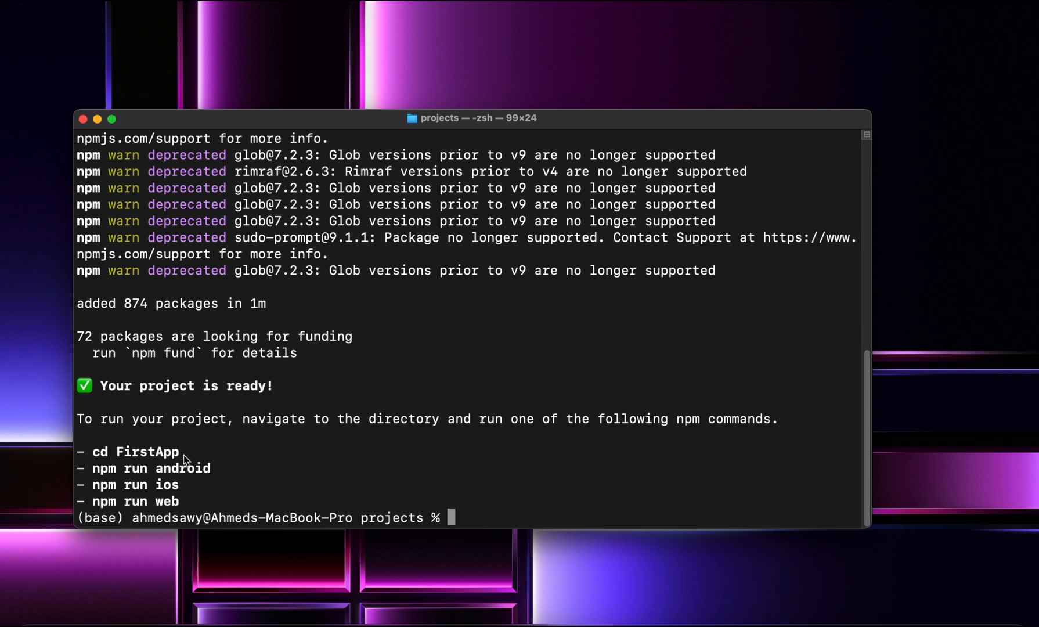
Step: Change into the FirstApp folder and launch it in VS Code with 'code .'
double_click(135, 451)
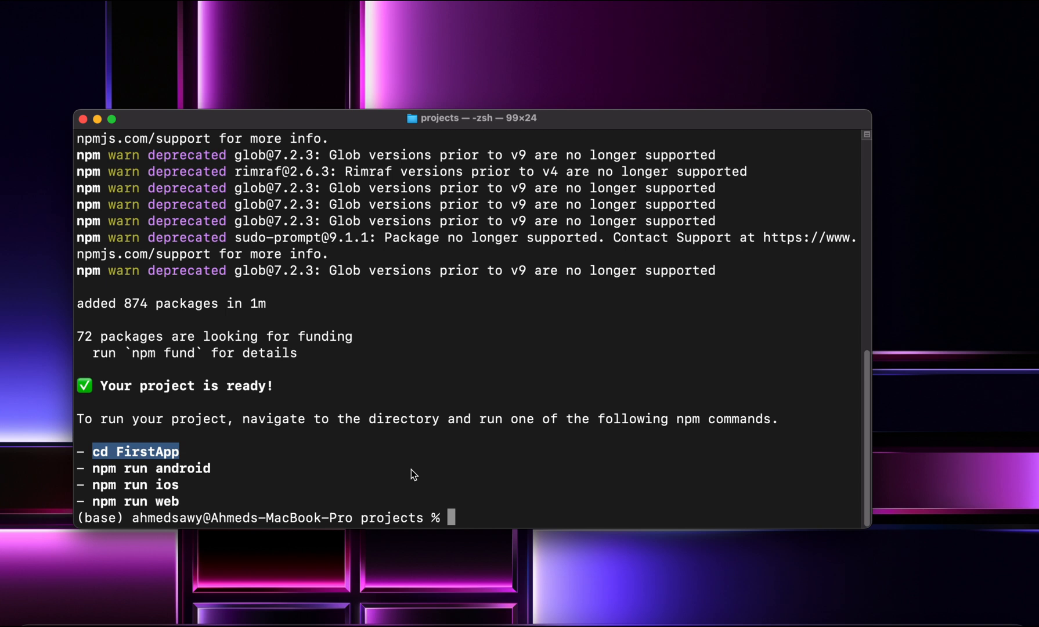
text(cd FirstApp)
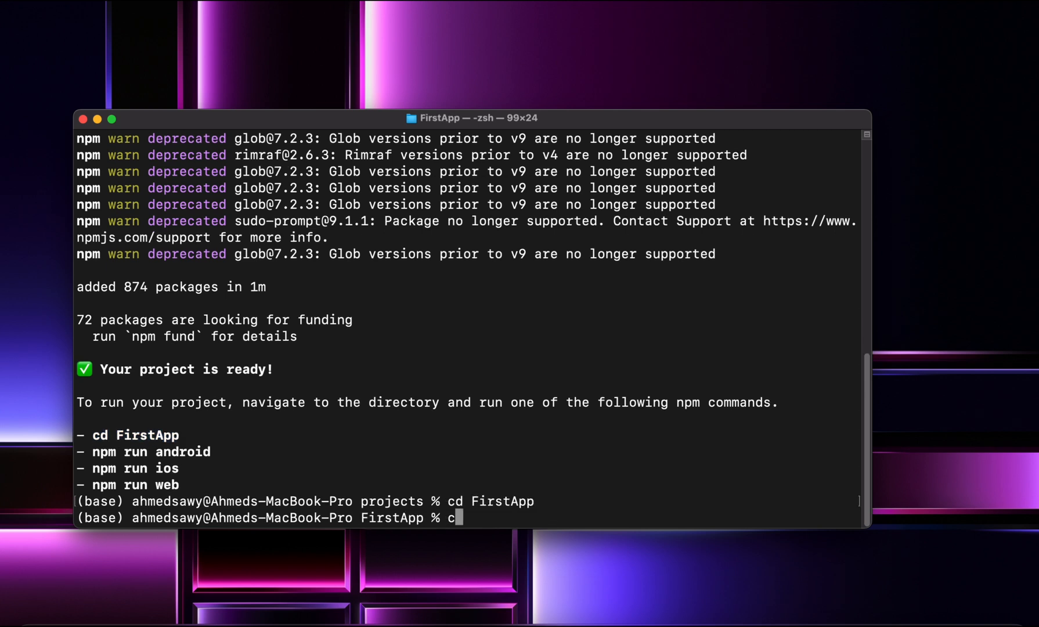
text(ode)
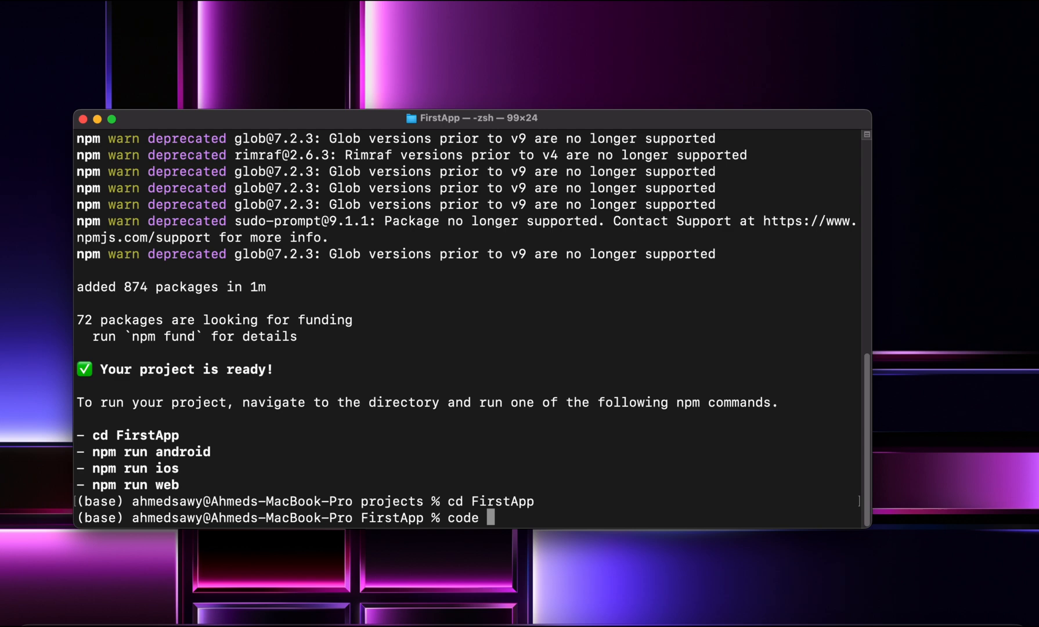
text(.)
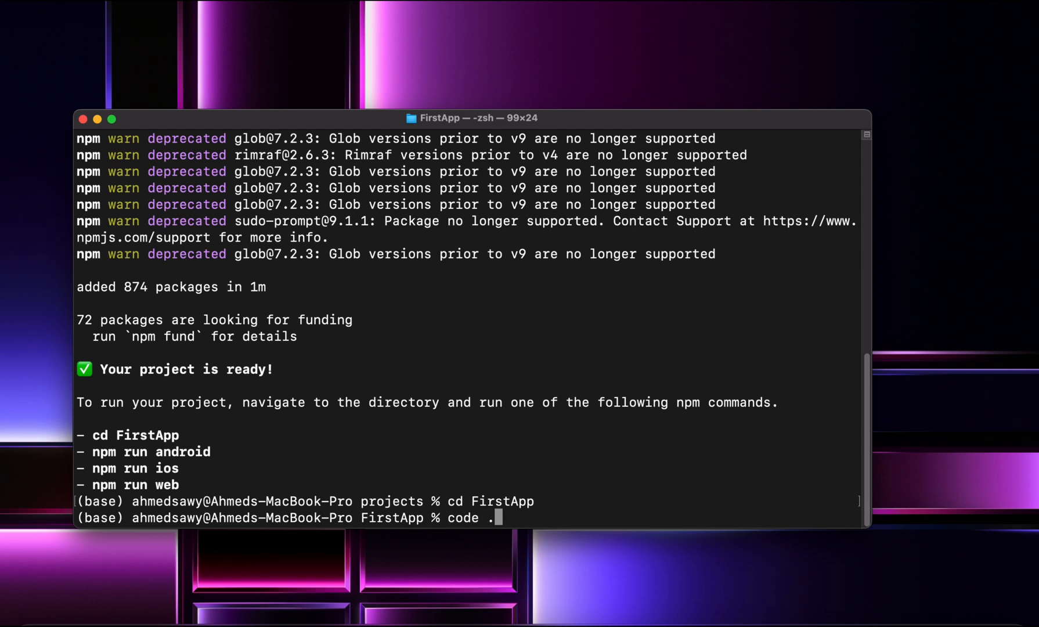
key(enter)
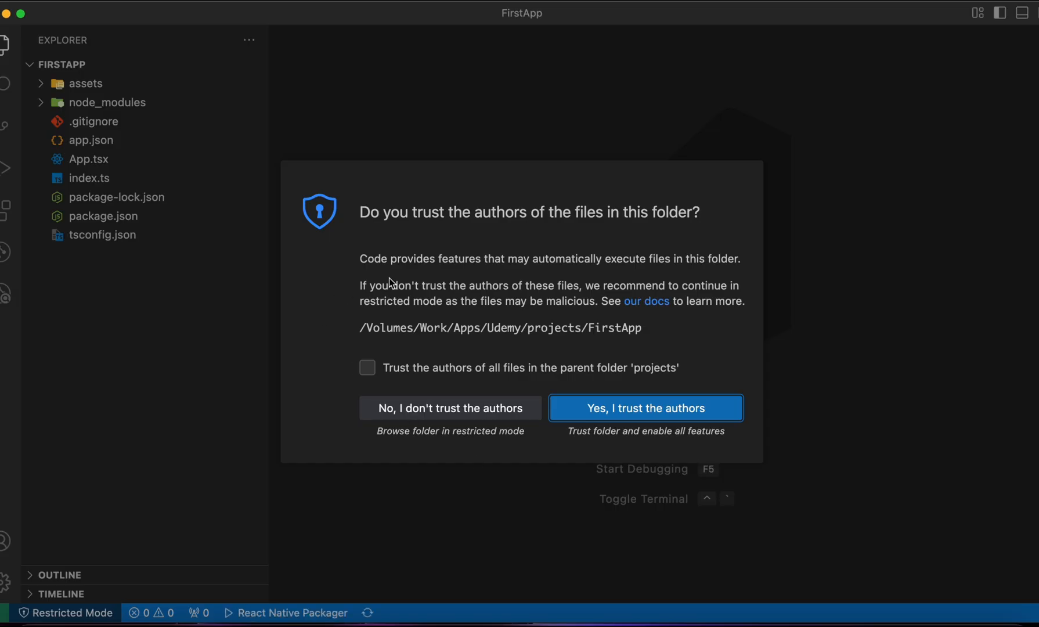
Step: Trust the FirstApp folder's authors and show App.tsx with its starter Expo component
click(643, 407)
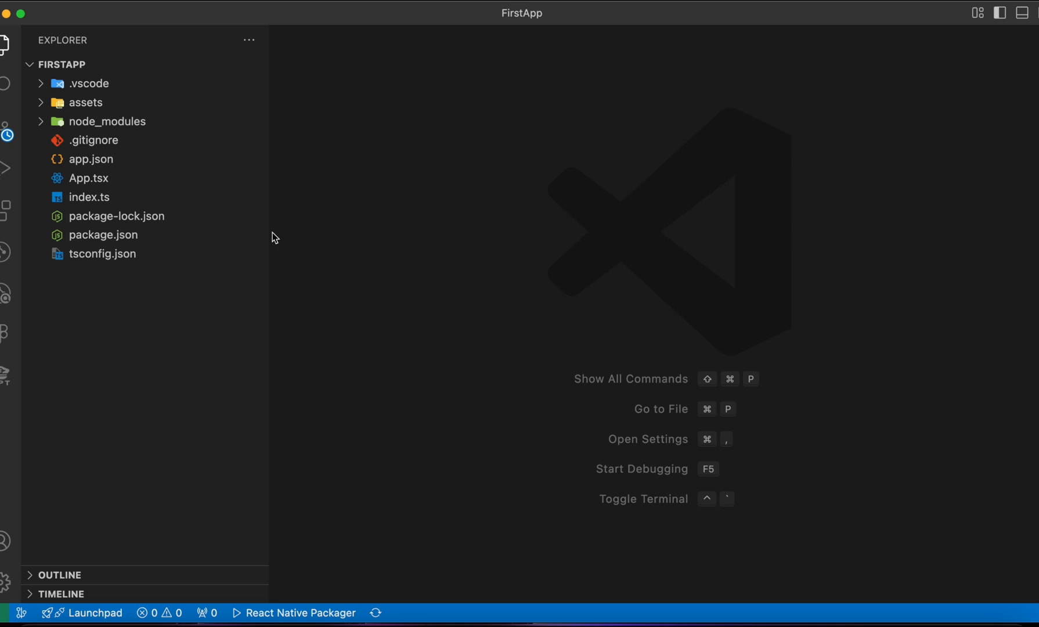
click(88, 178)
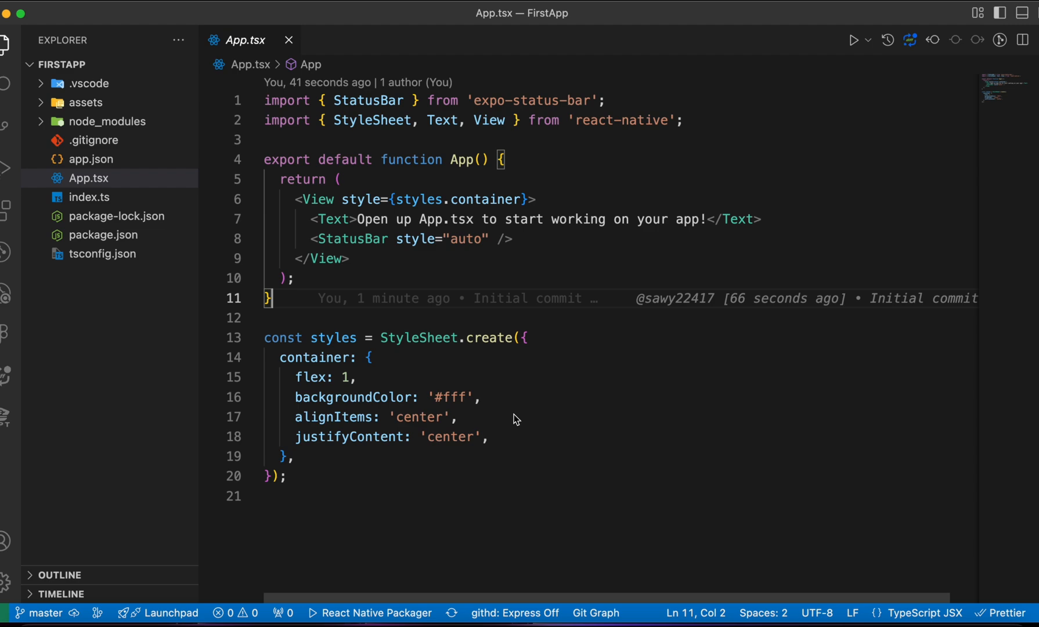
click(340, 179)
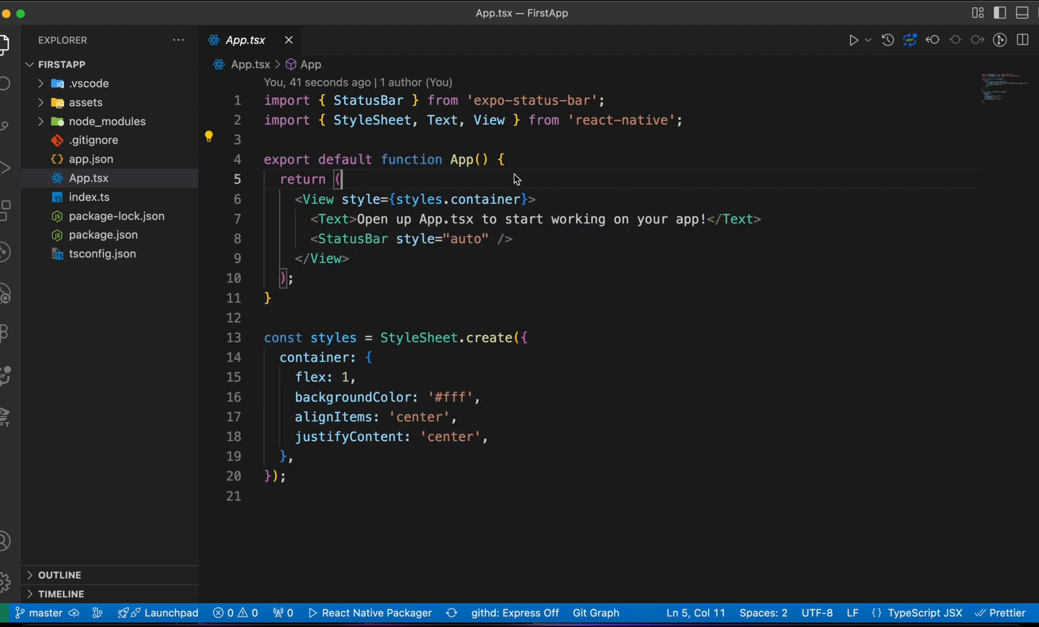